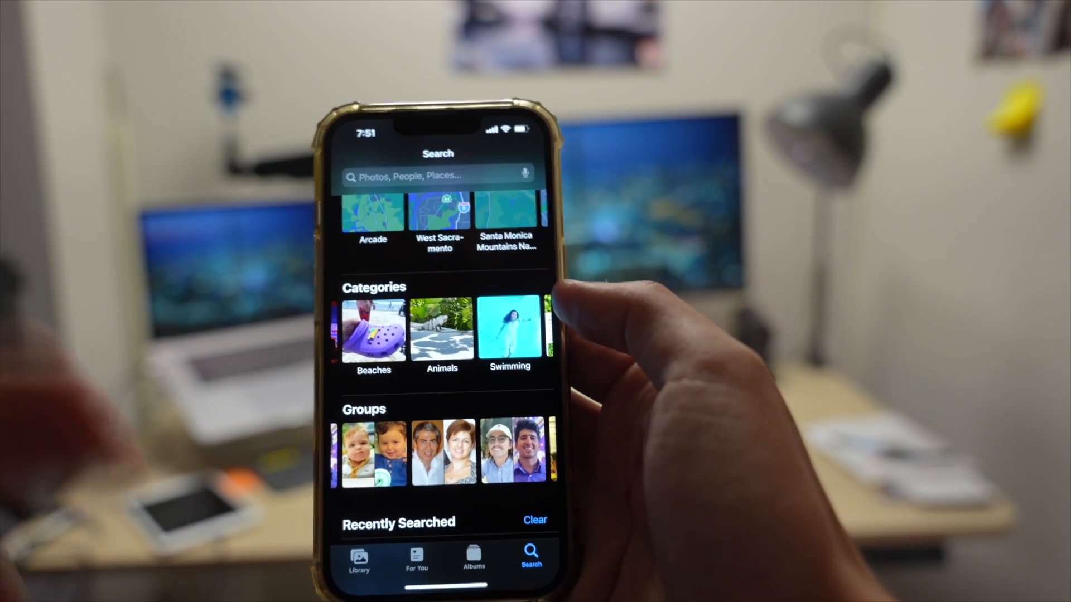
Search the library for 'elephant', review the 105 results, then clear the query.
{"action": "left_click", "coordinate": [437, 176]}
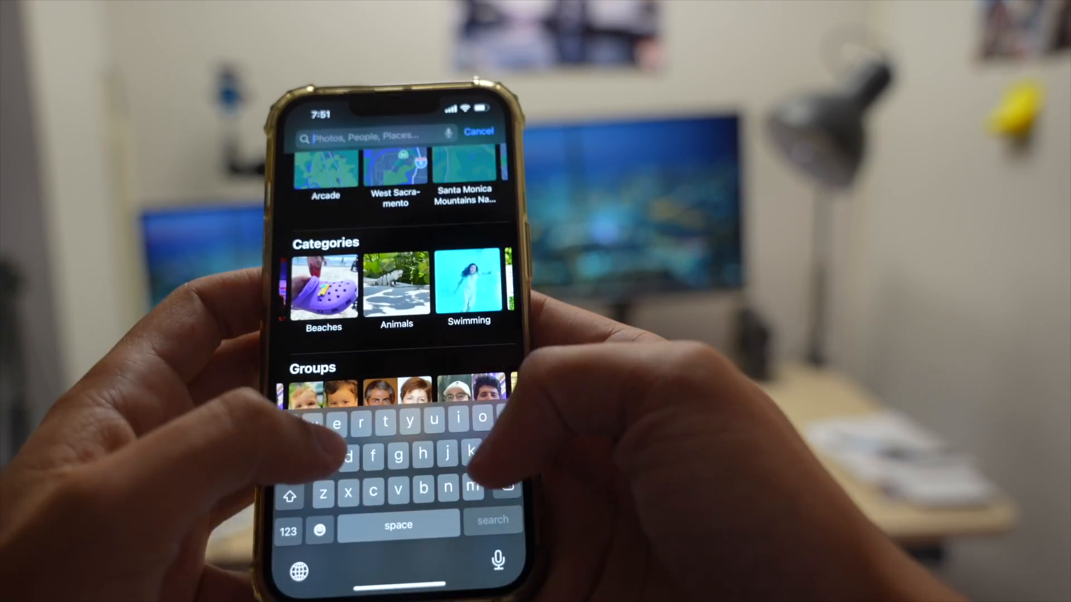
{"action": "type", "text": "elephant"}
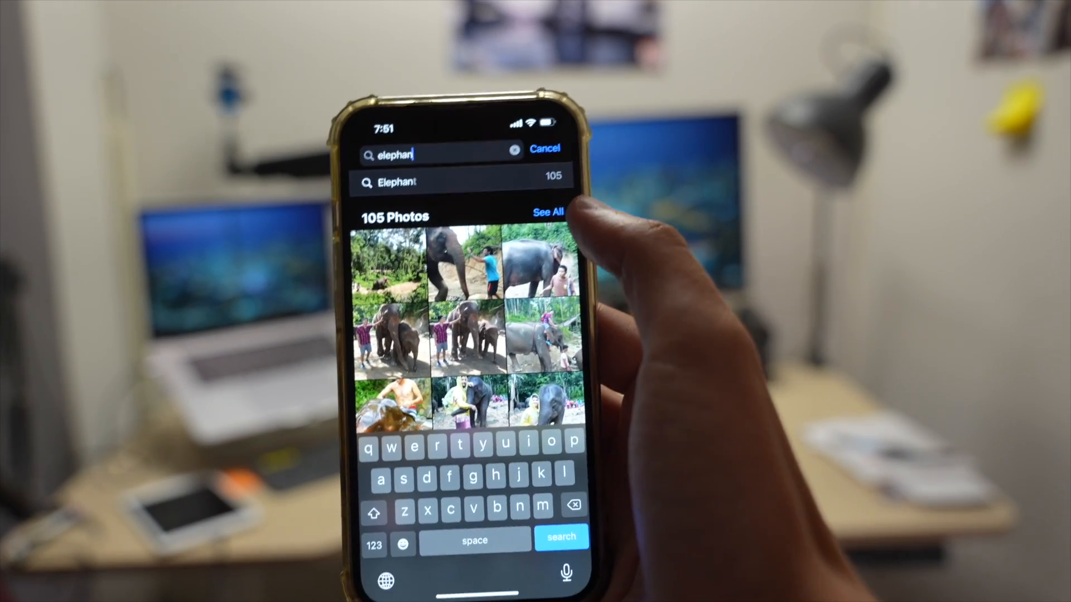
{"action": "left_click", "coordinate": [546, 212]}
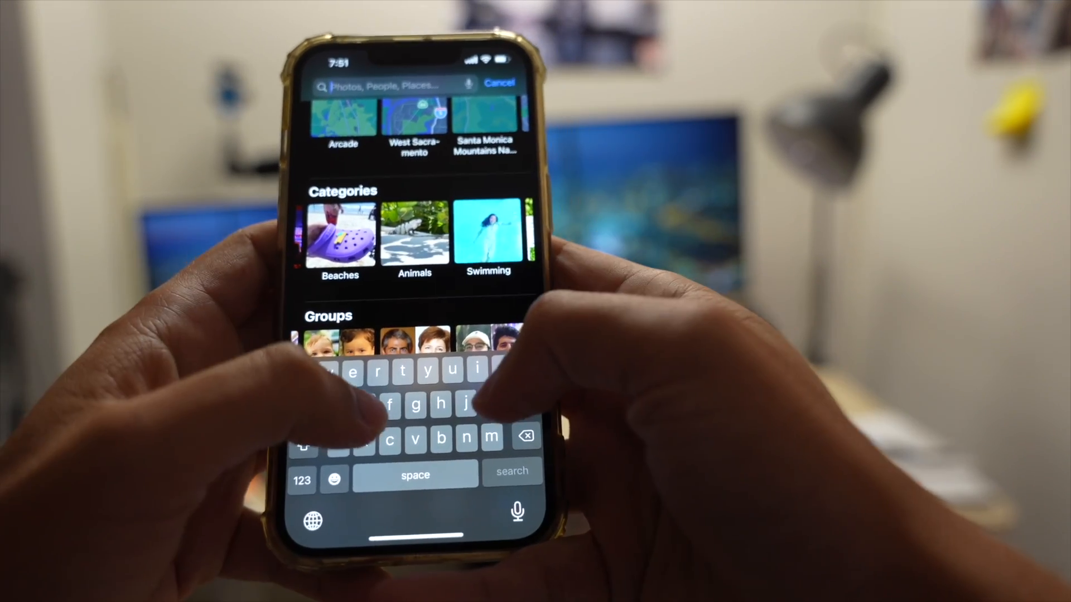
Search for 'dog' refined by 'may' to find dog photos from May.
{"action": "type", "text": "dog"}
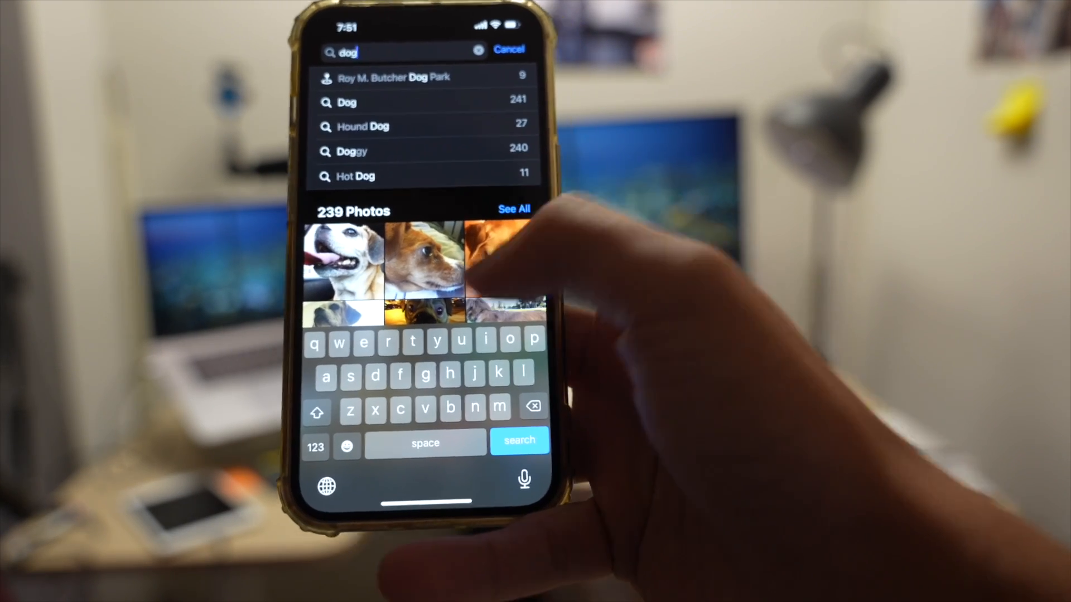
{"action": "type", "text": "may"}
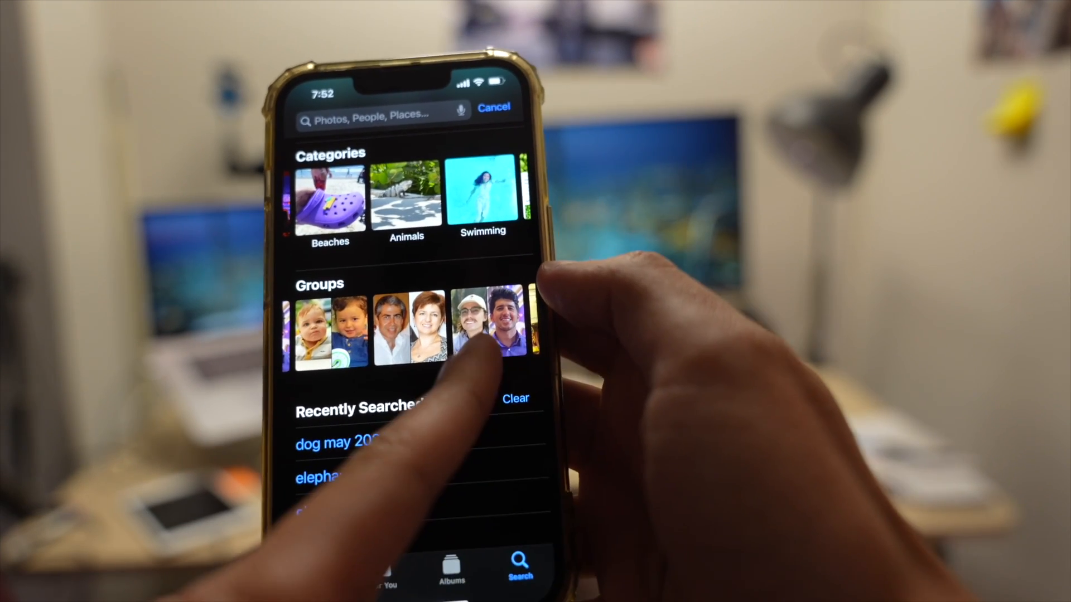
Search for 'sandwich' and pick the 'Sandwich Shop' suggestion to see its photos.
{"action": "scroll", "scroll_direction": "up", "scroll_amount": 3}
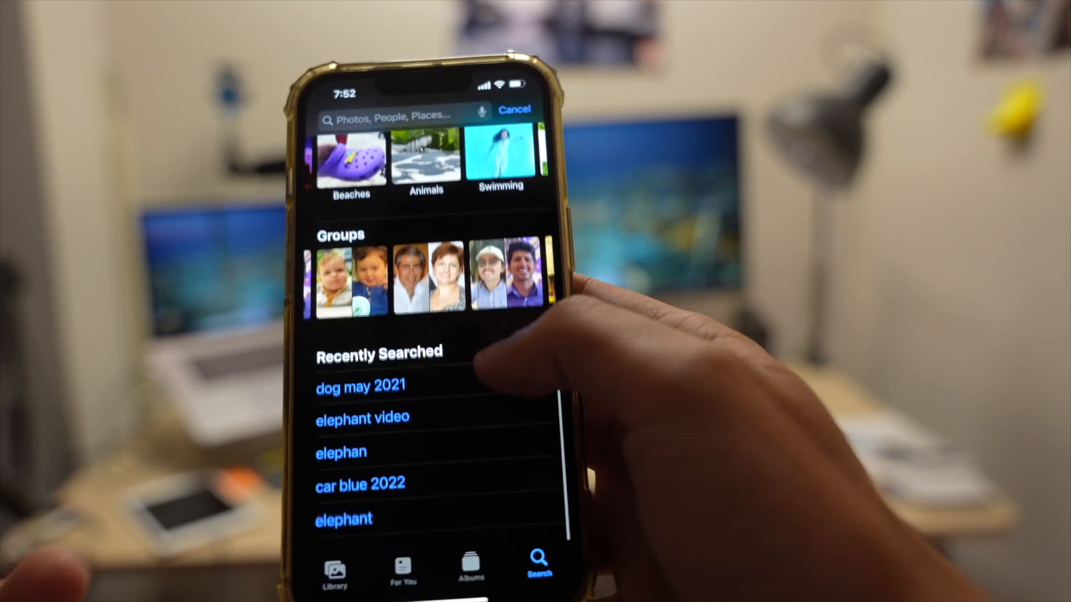
{"action": "left_click", "coordinate": [396, 116]}
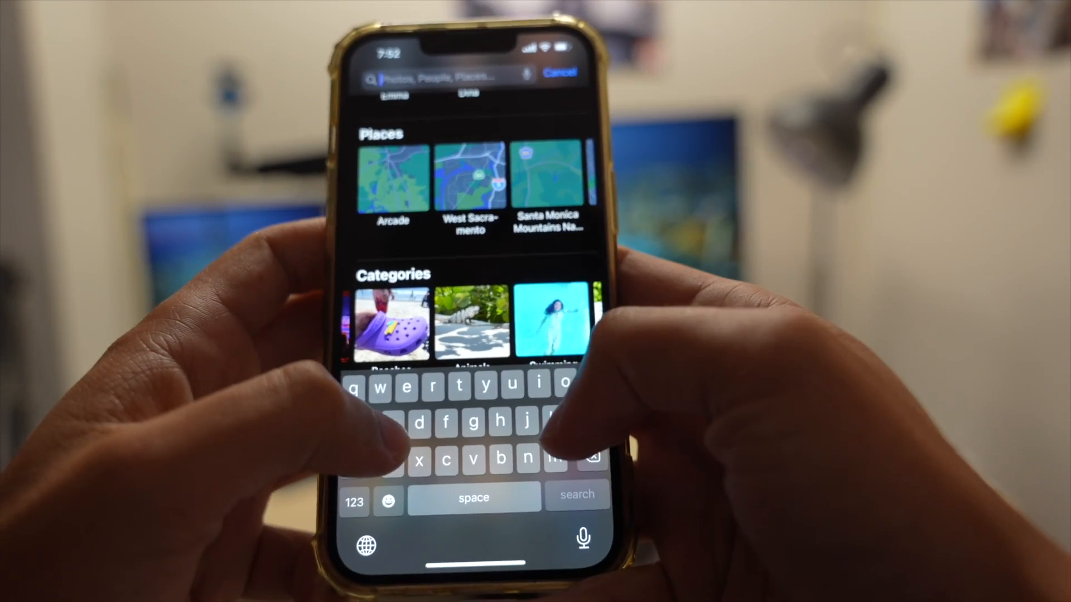
{"action": "type", "text": "sandwich"}
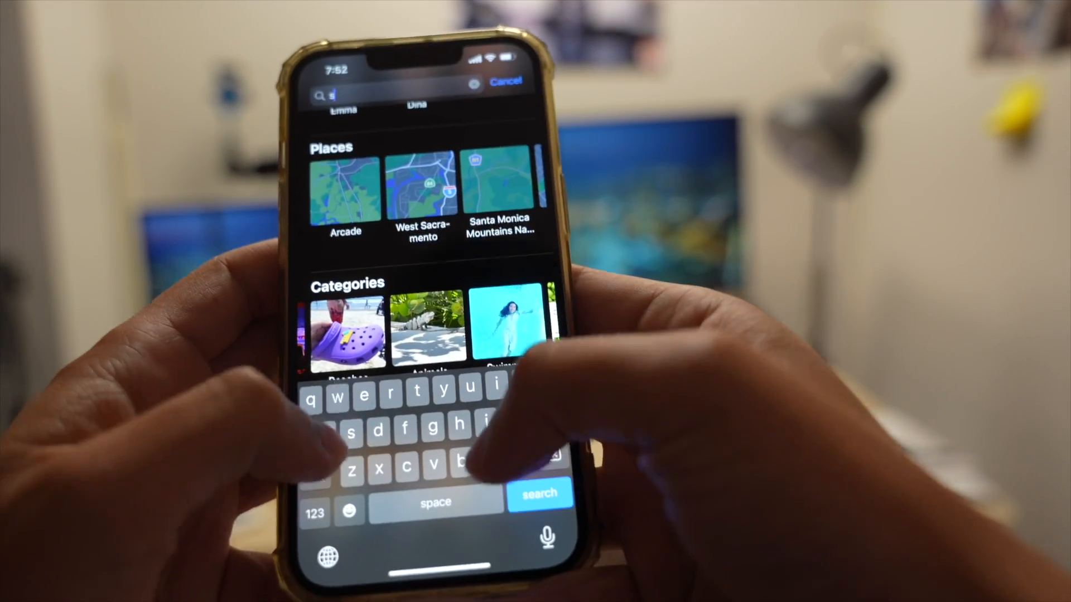
{"action": "type", "text": "Sandwich Shop"}
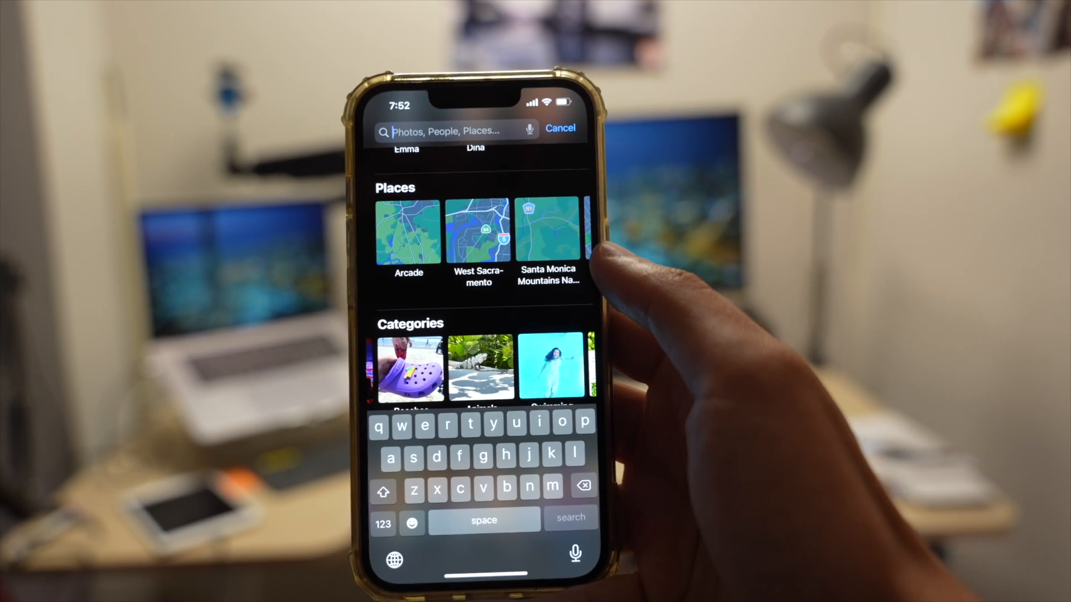
Search 'red car', view all three matching photos, then return to a blank search.
{"action": "type", "text": "red"}
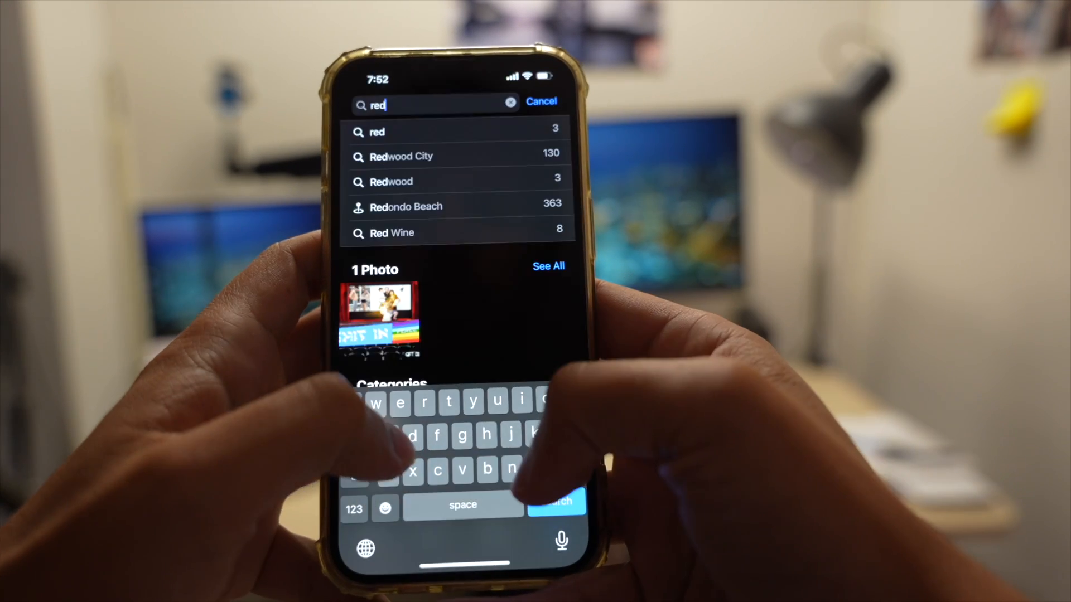
{"action": "type", "text": "car"}
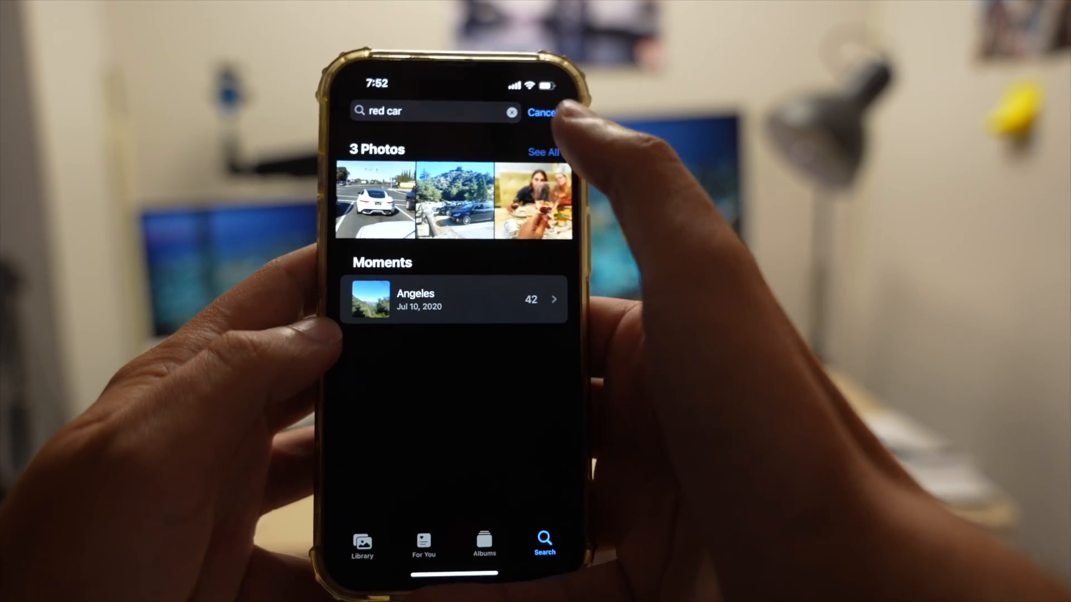
{"action": "left_click", "coordinate": [542, 152]}
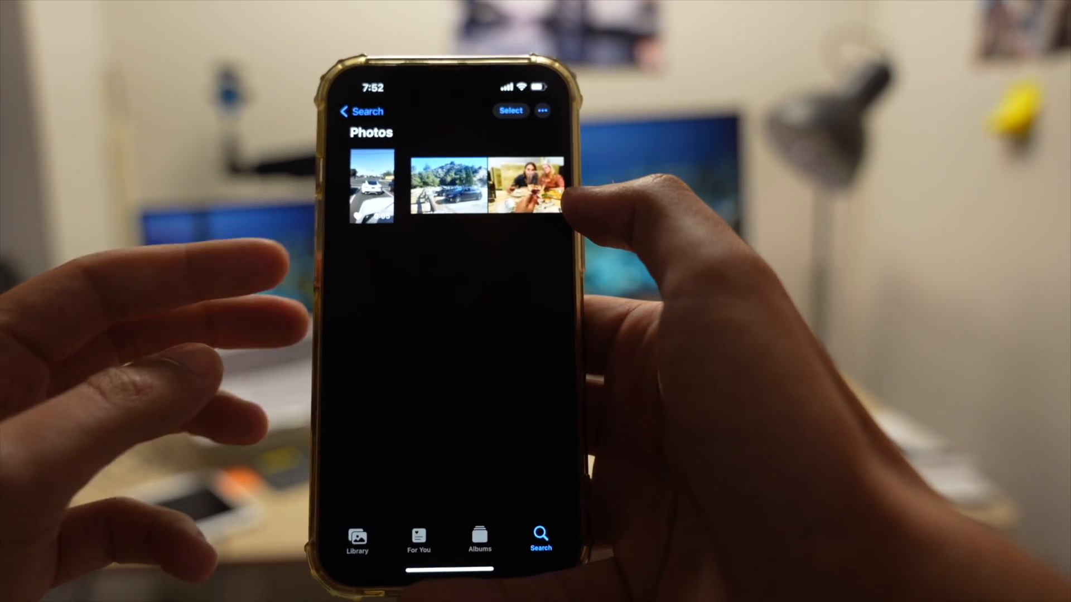
{"action": "left_click", "coordinate": [372, 190]}
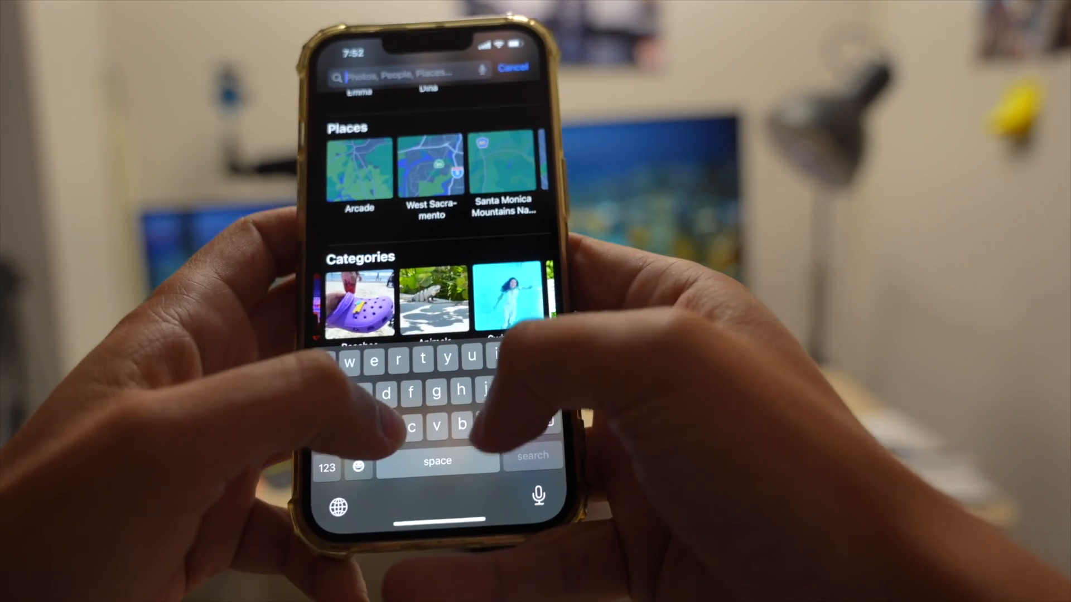
Search 'blue car', view one result, then show the full grid of blue car photos.
{"action": "type", "text": "blue car"}
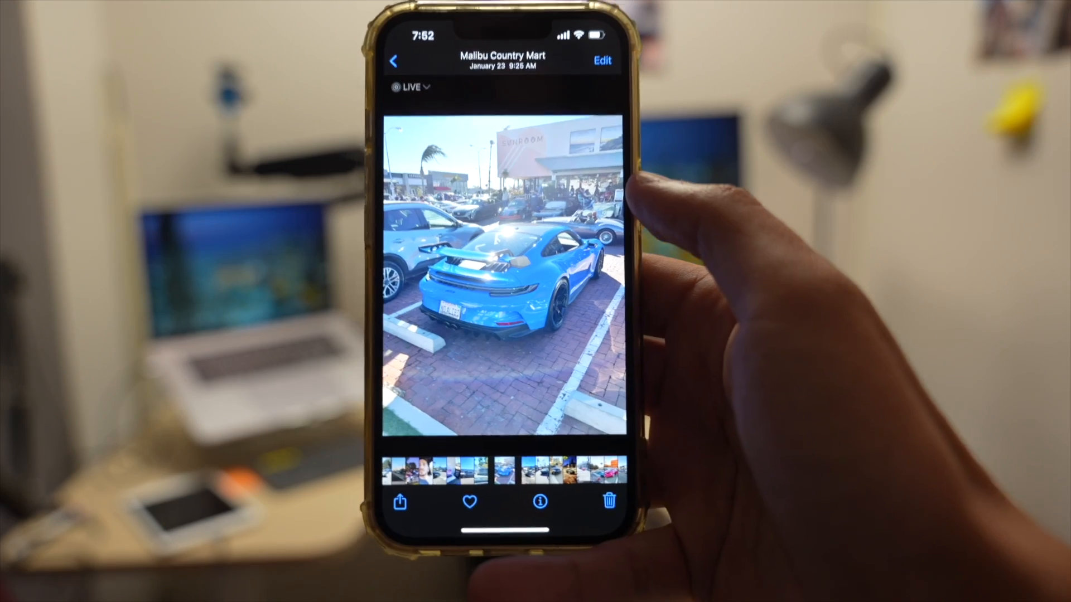
{"action": "left_click", "coordinate": [394, 60]}
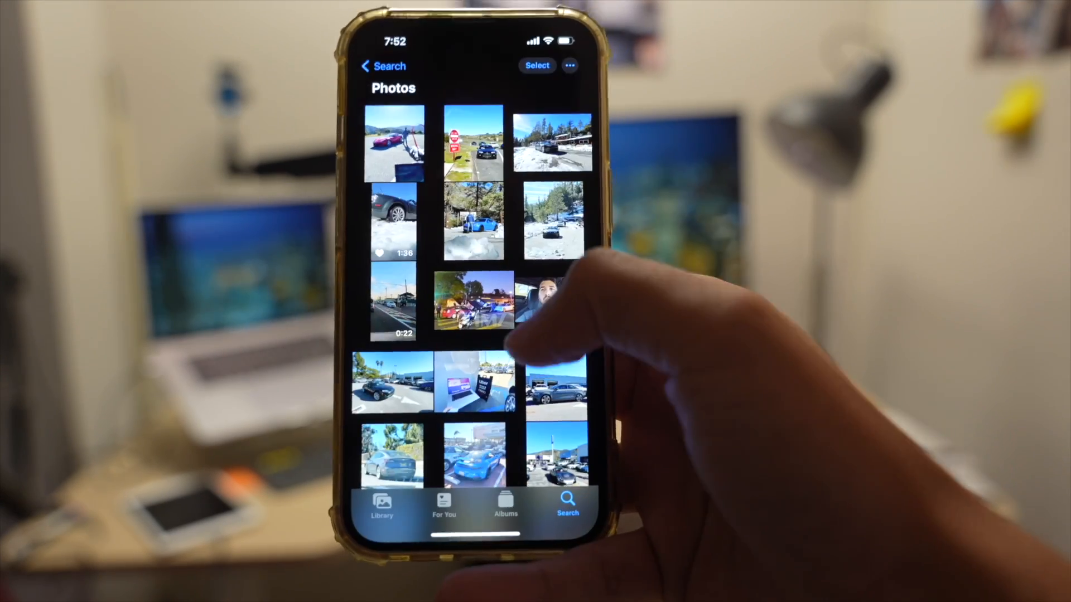